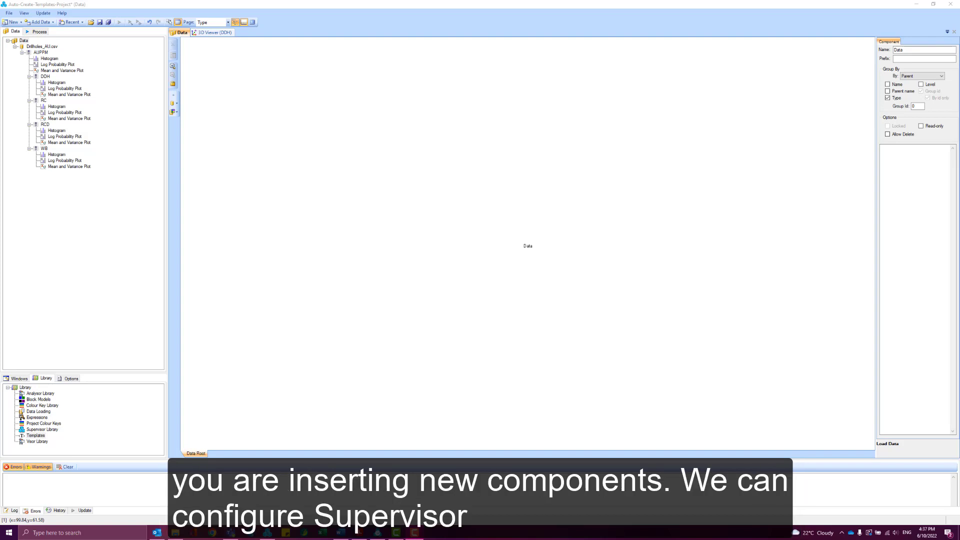
mouse_move(231, 127)
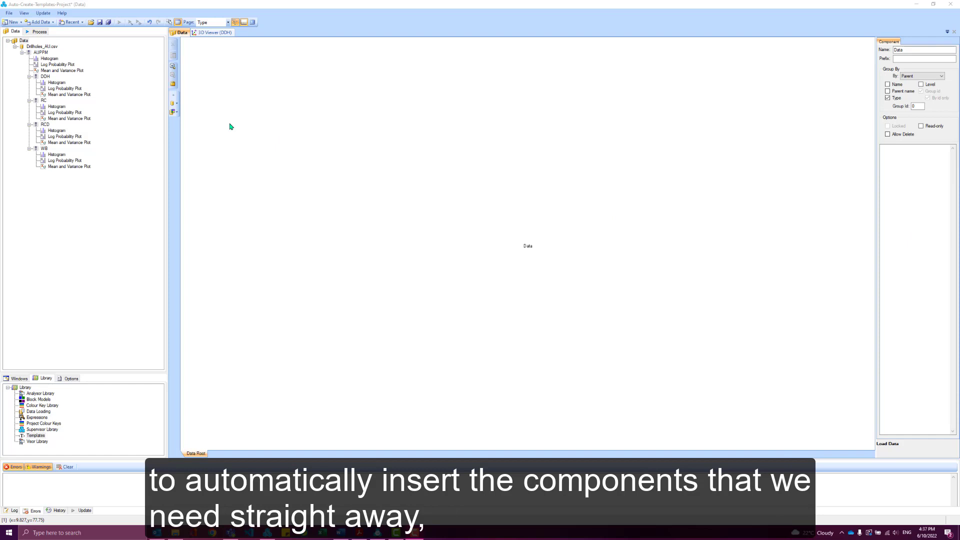
mouse_move(97, 86)
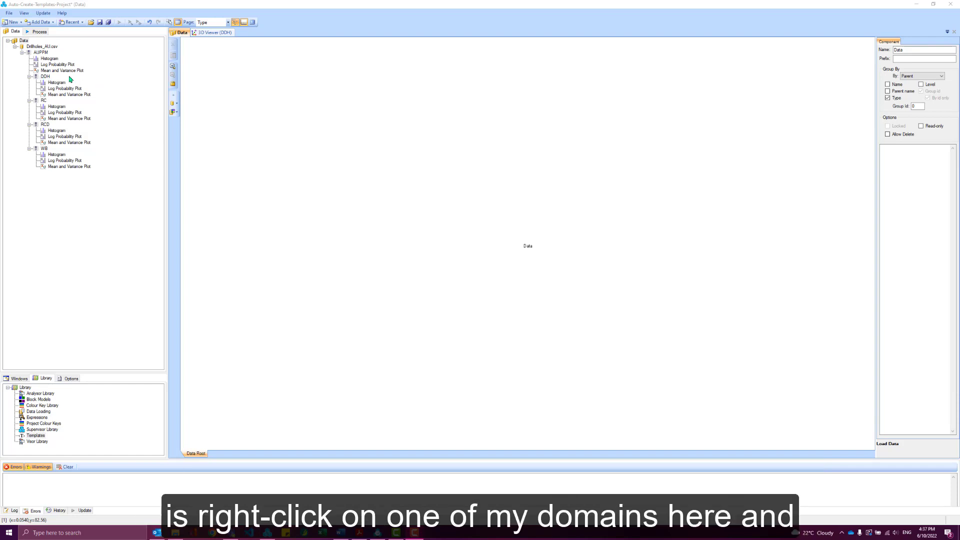
Step: Add a 25%-75% Box-and-Whisker Plot of AUPPM under the DDH domain
right_click(45, 76)
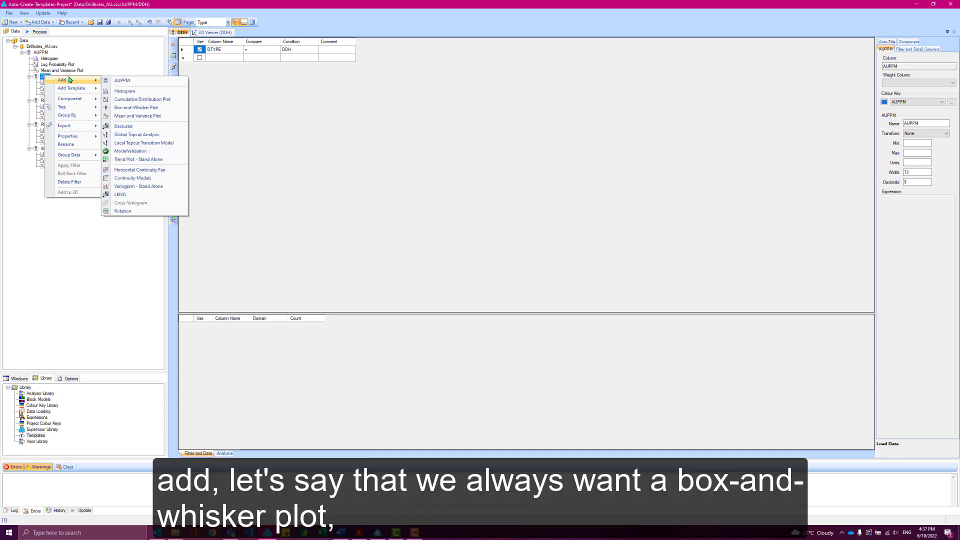
mouse_move(135, 107)
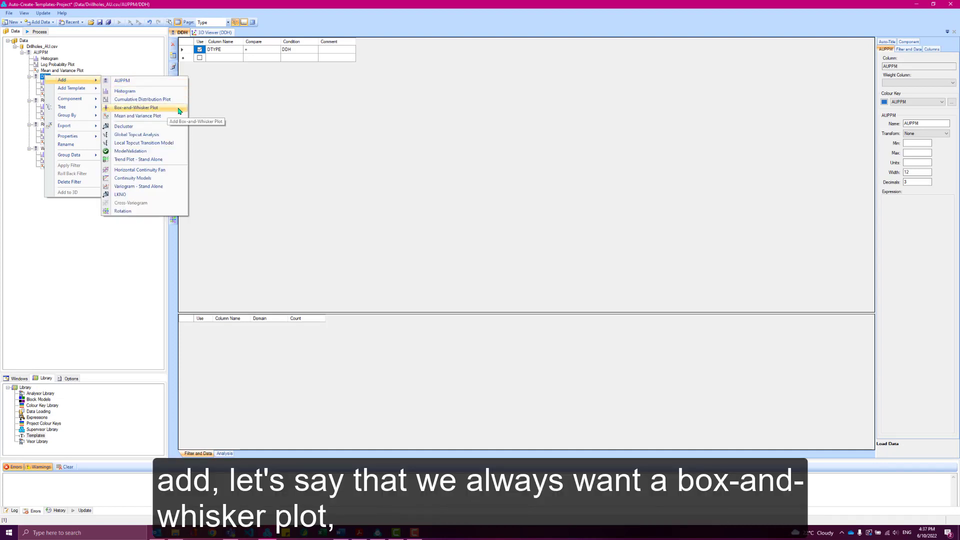
left_click(135, 108)
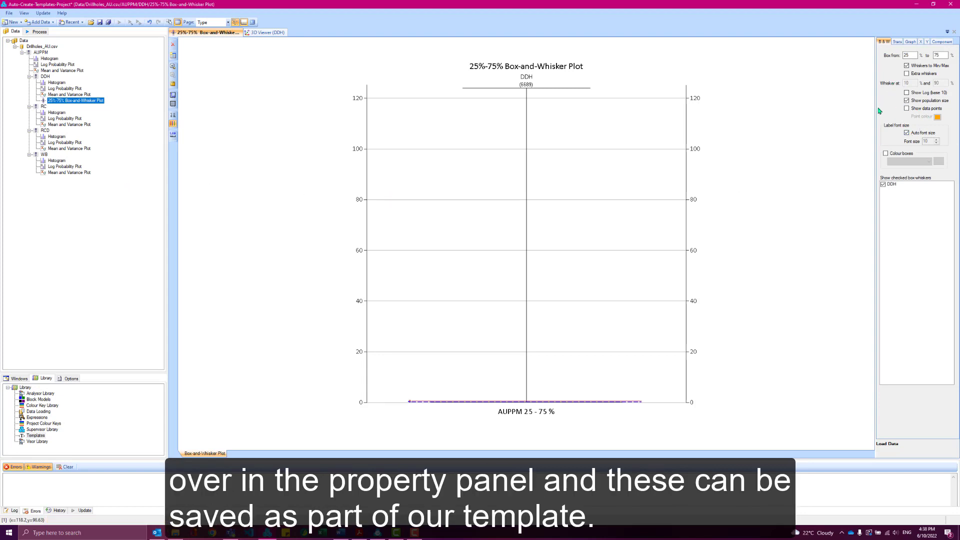
mouse_move(931, 174)
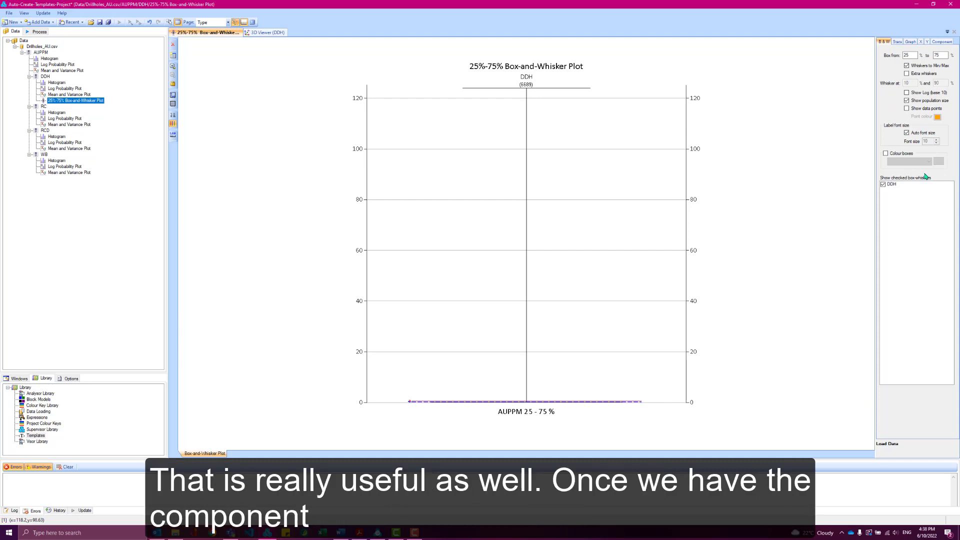
mouse_move(138, 100)
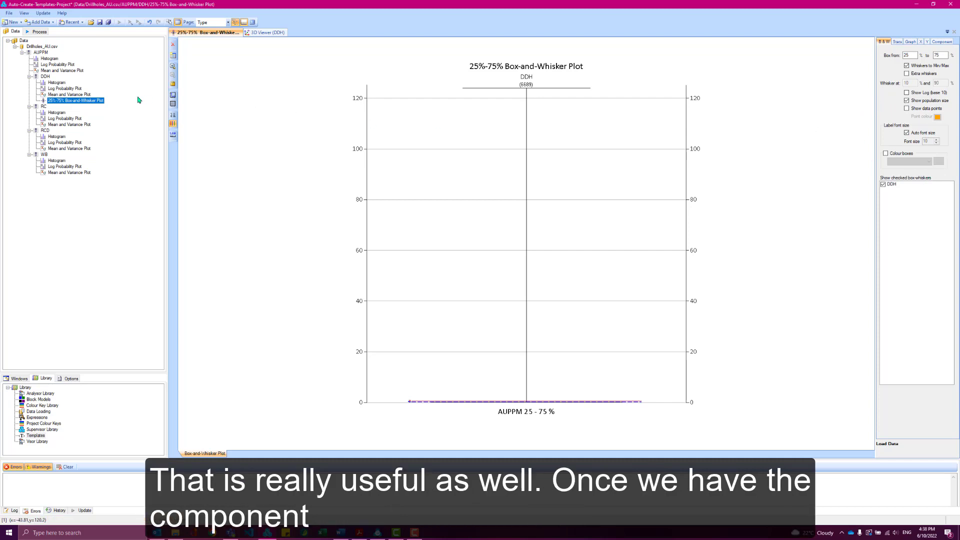
mouse_move(75, 100)
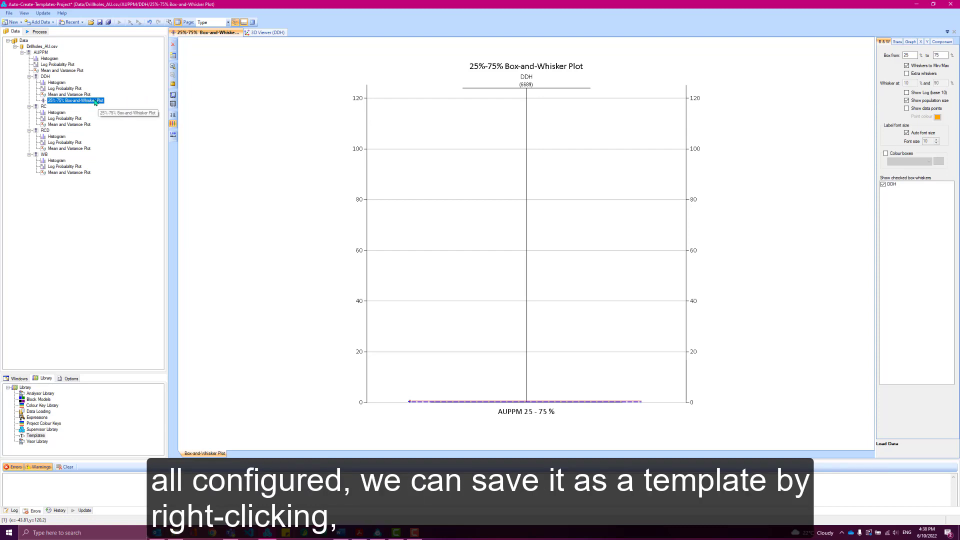
Step: Save the box-and-whisker plot component as a template file in the default templates folder
right_click(75, 100)
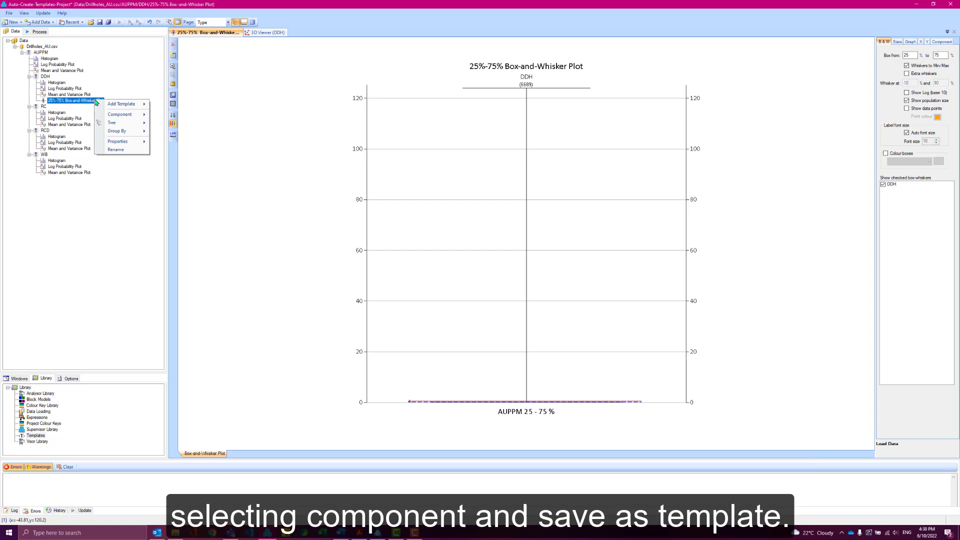
left_click(120, 114)
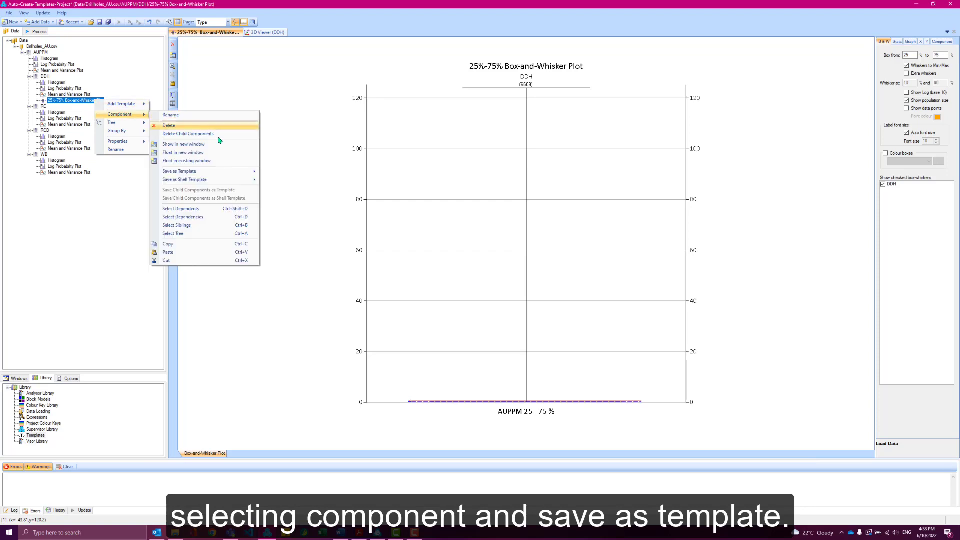
mouse_move(179, 171)
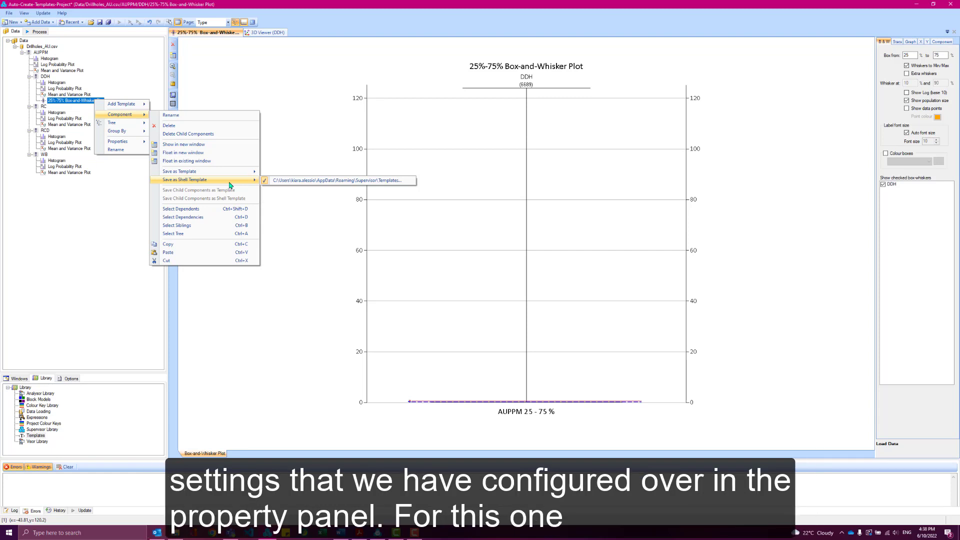
mouse_move(225, 171)
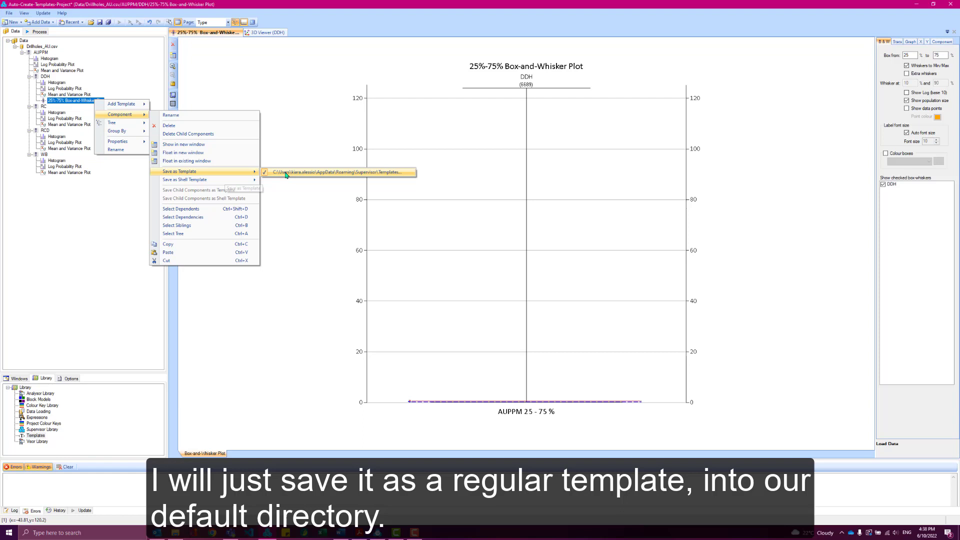
left_click(340, 172)
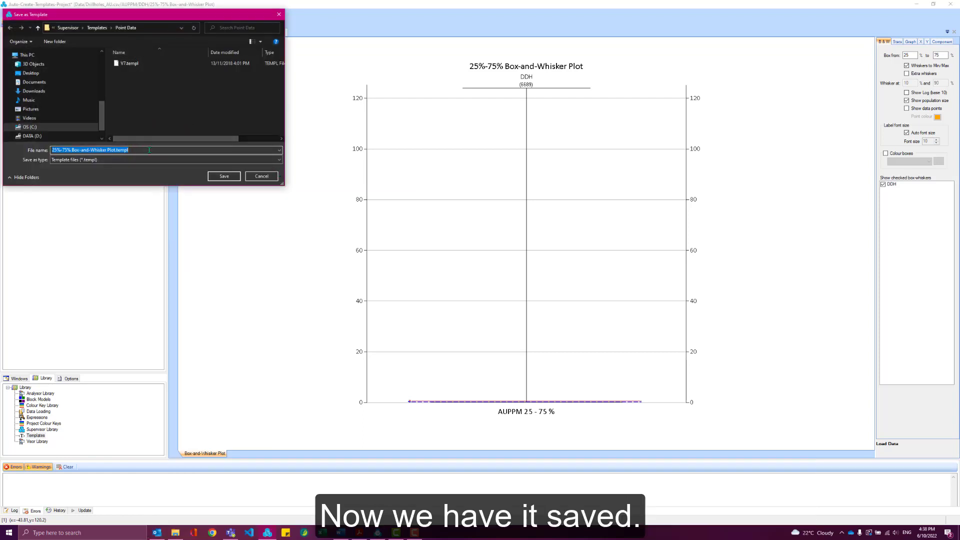
left_click(223, 176)
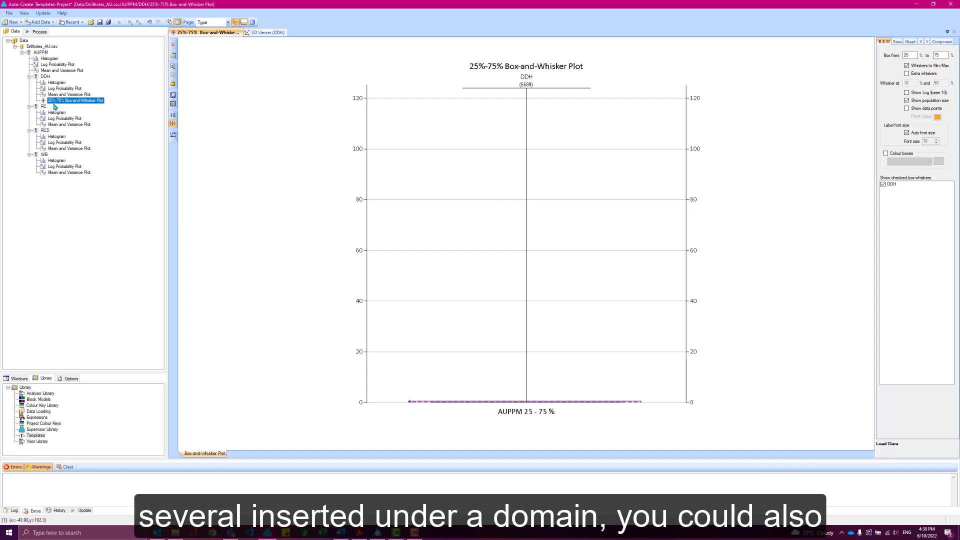
Step: Show the DDH domain's details and dismiss its Component menu without saving child components as a template
left_click(44, 76)
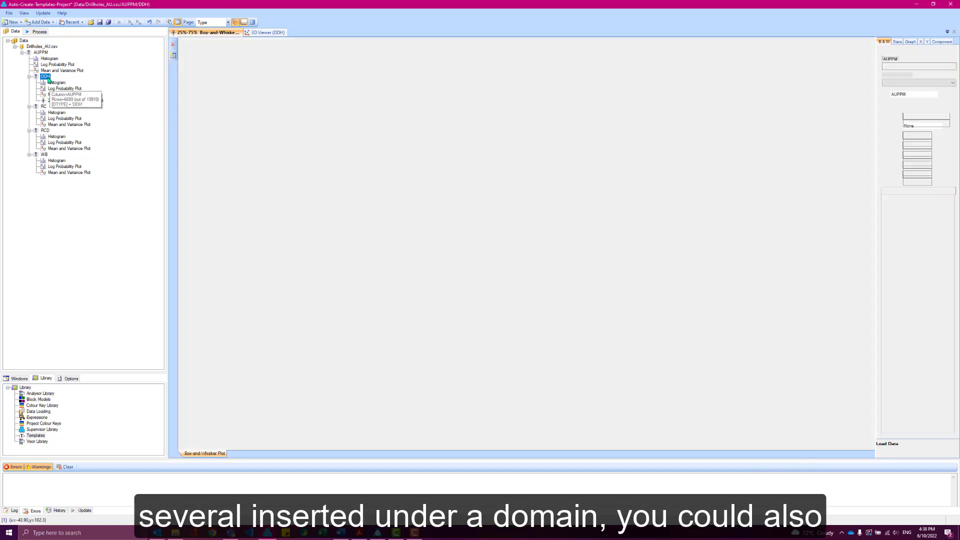
right_click(45, 76)
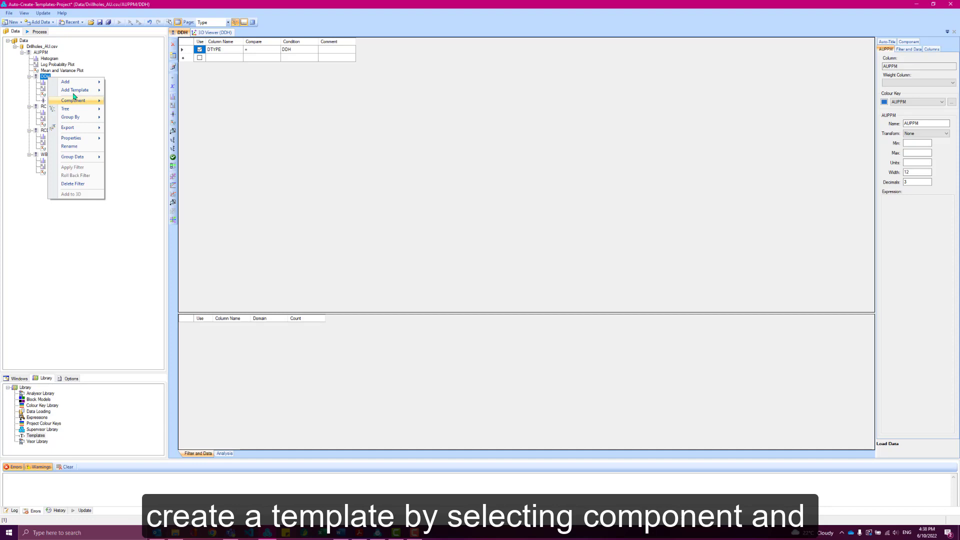
left_click(73, 100)
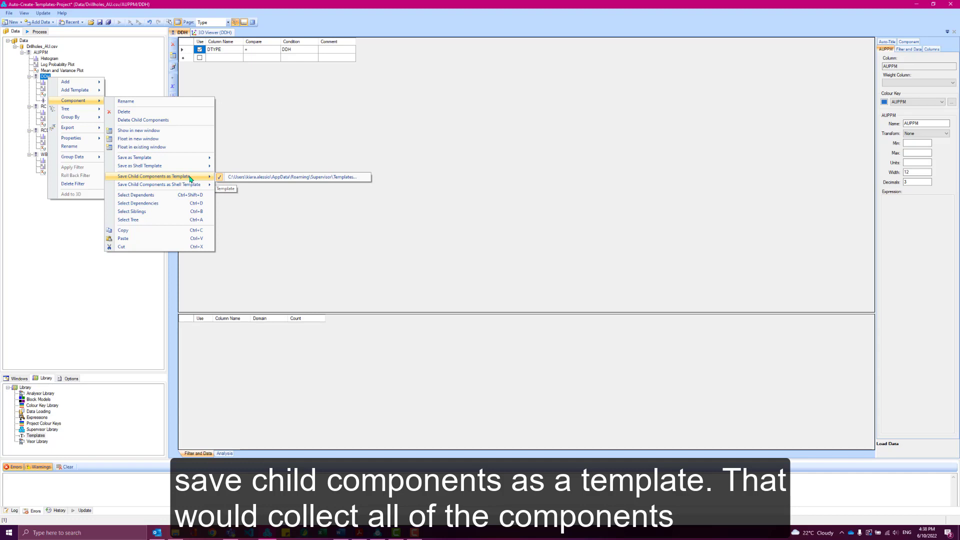
left_click(294, 177)
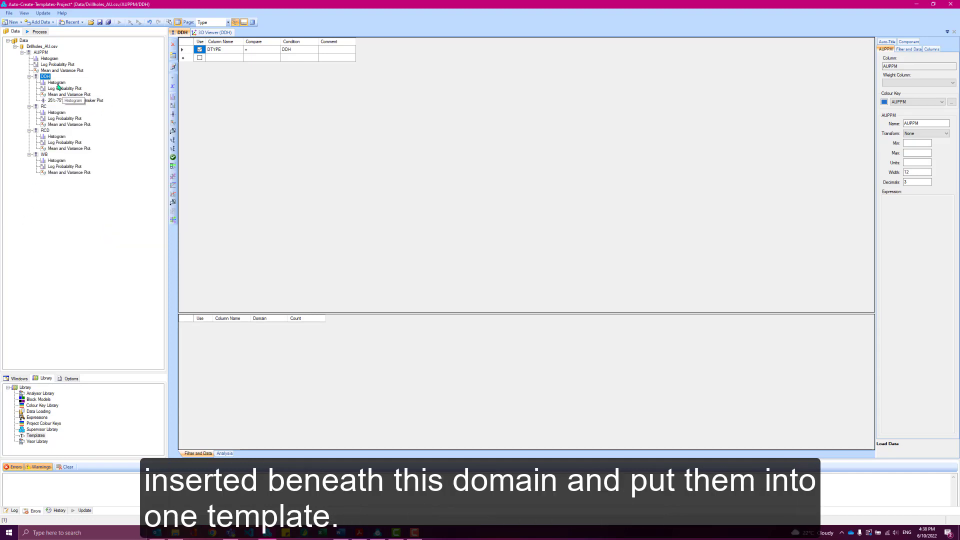
mouse_move(59, 101)
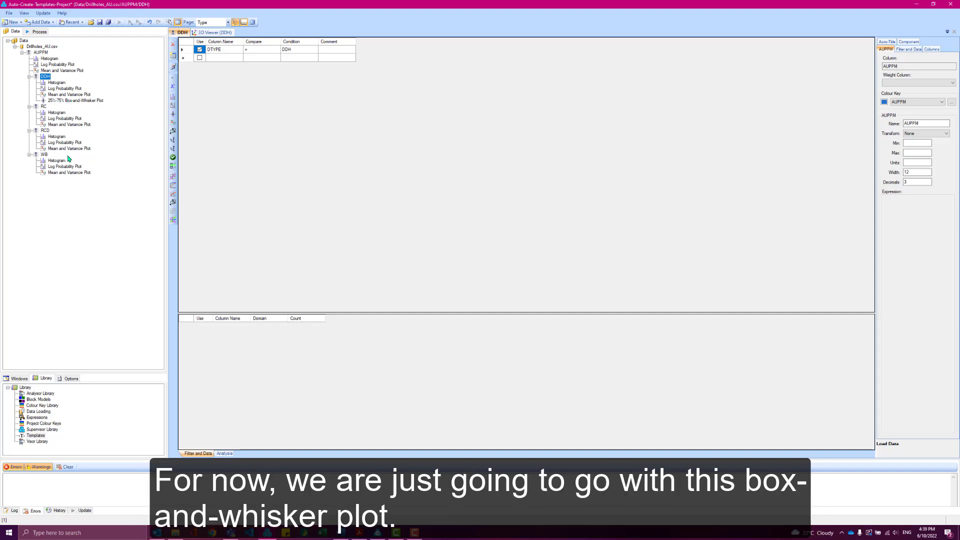
mouse_move(103, 100)
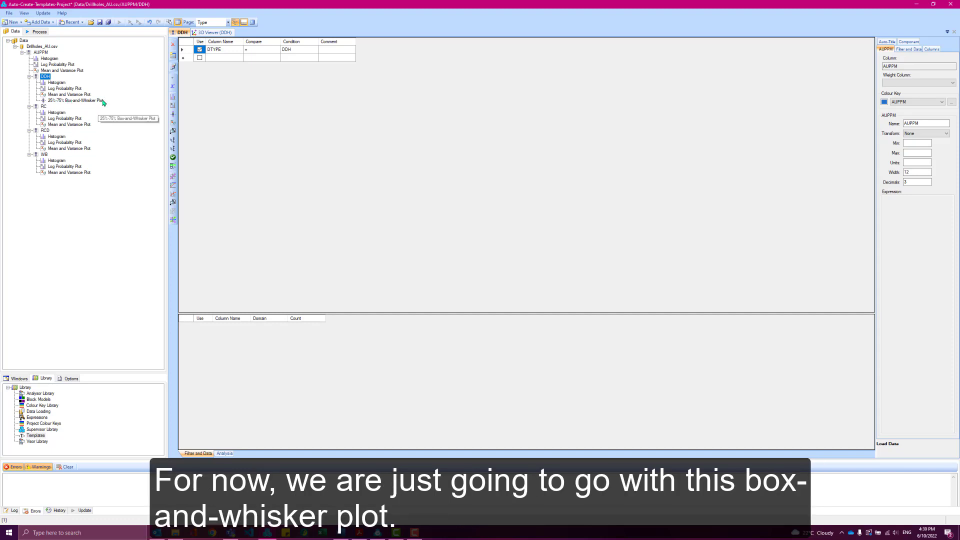
mouse_move(81, 350)
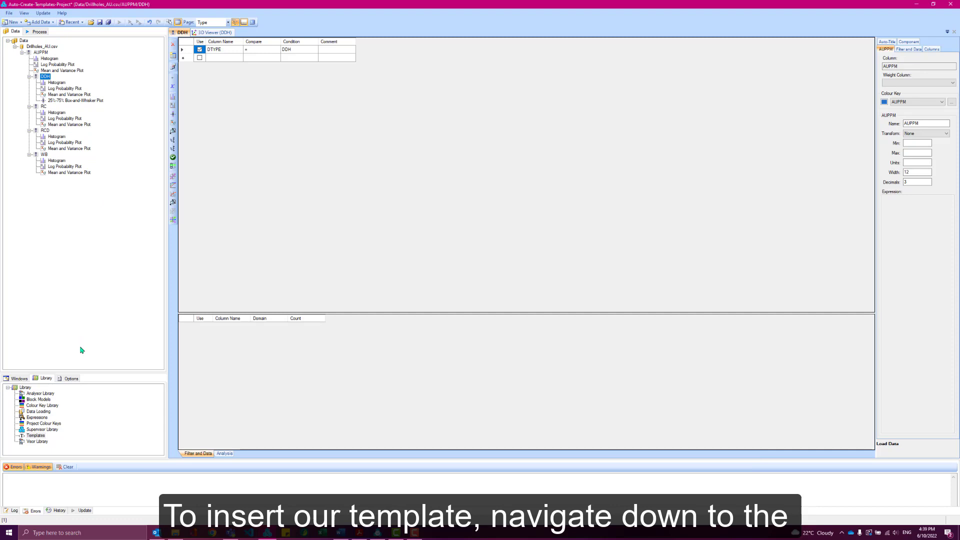
mouse_move(52, 391)
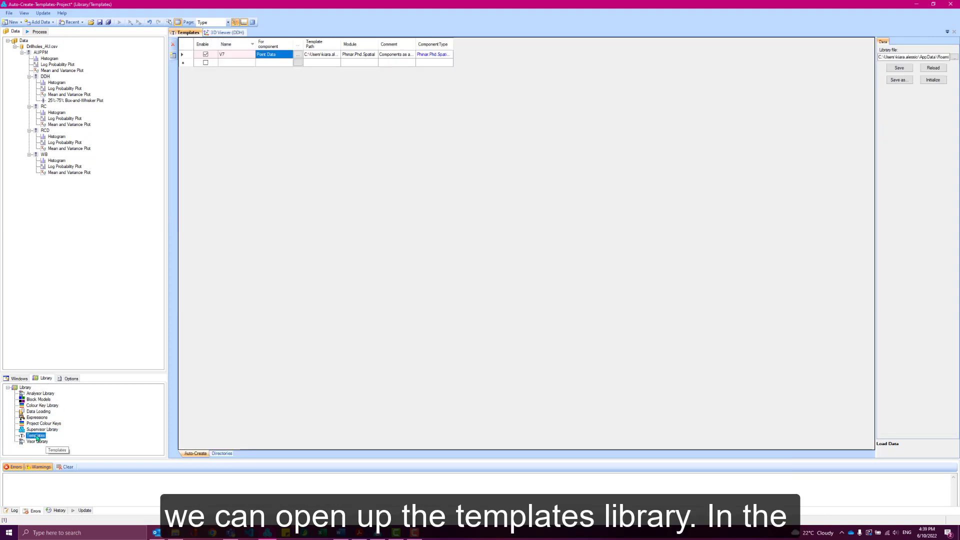
left_click(35, 435)
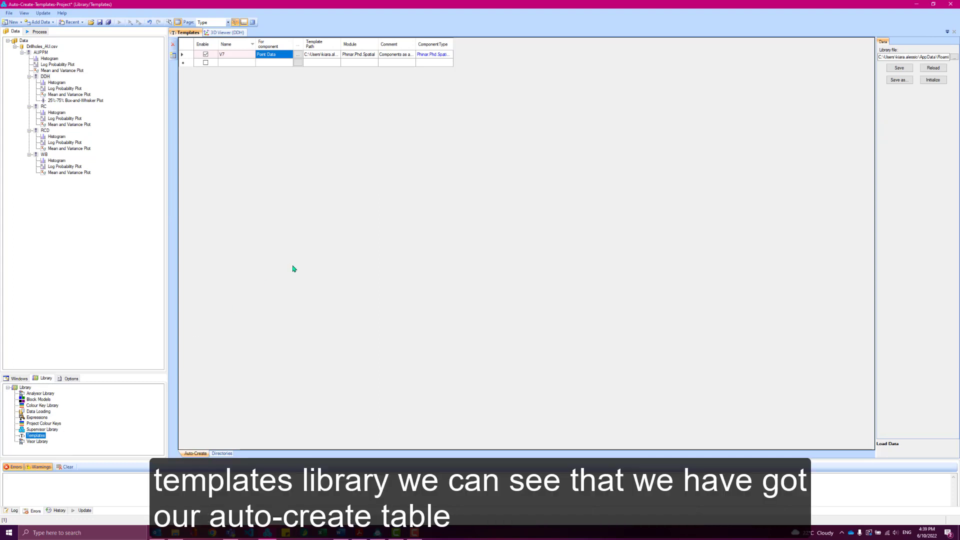
mouse_move(350, 54)
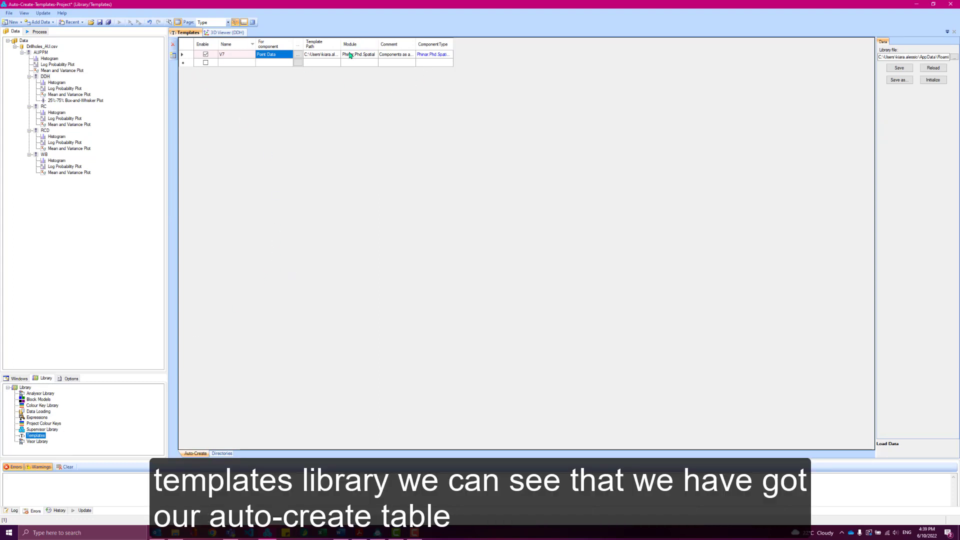
mouse_move(357, 77)
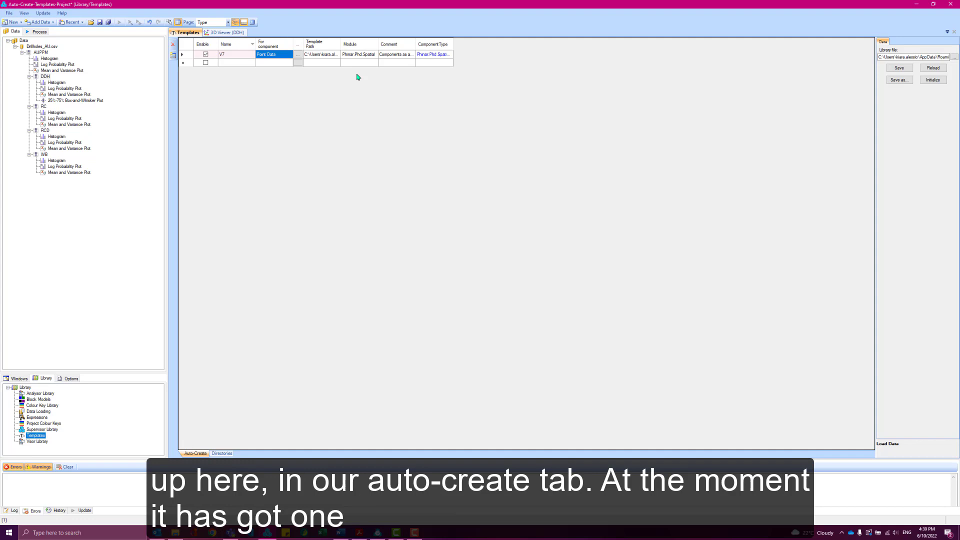
mouse_move(238, 54)
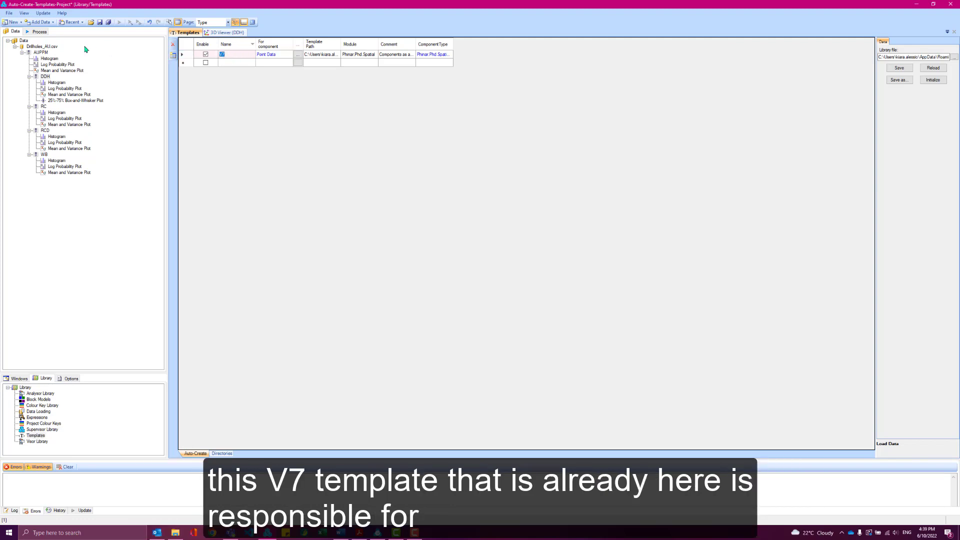
mouse_move(78, 65)
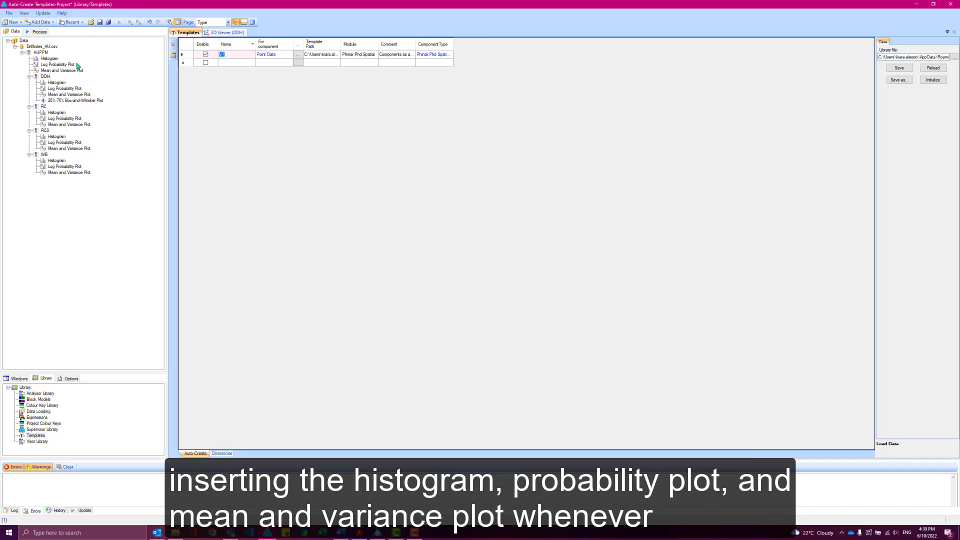
mouse_move(78, 70)
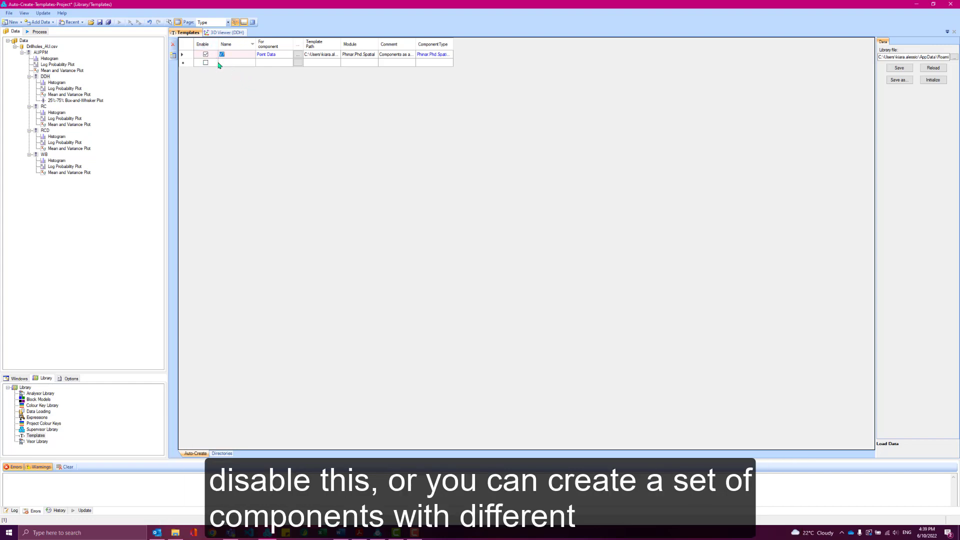
mouse_move(241, 79)
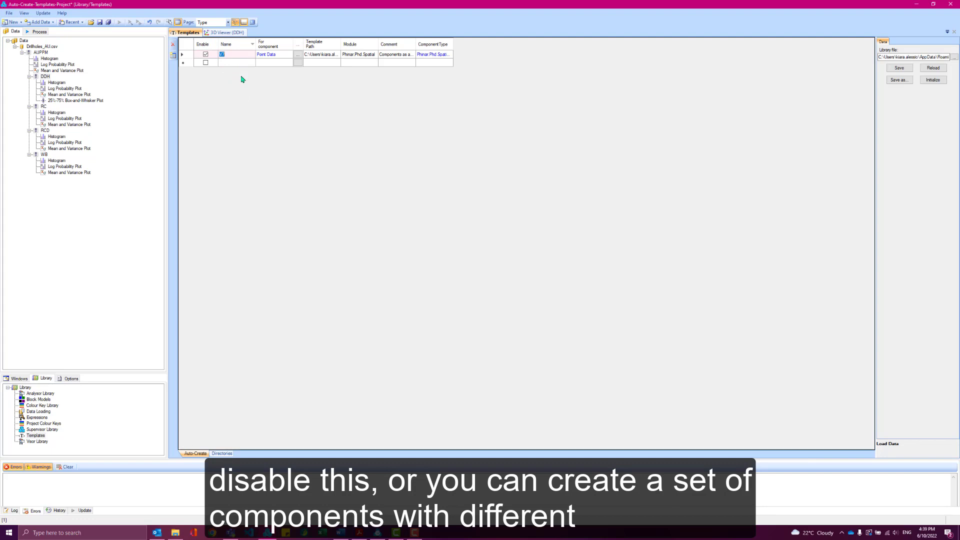
mouse_move(229, 80)
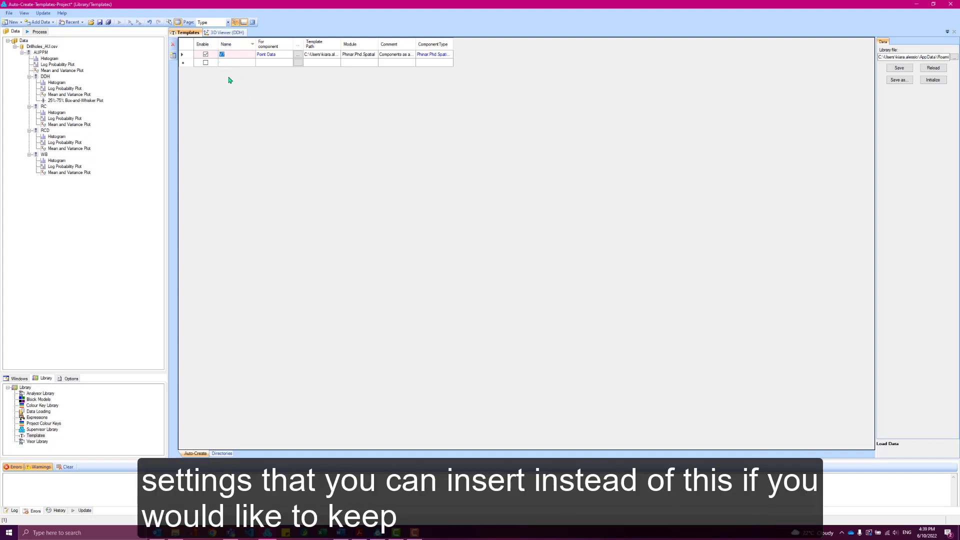
mouse_move(165, 88)
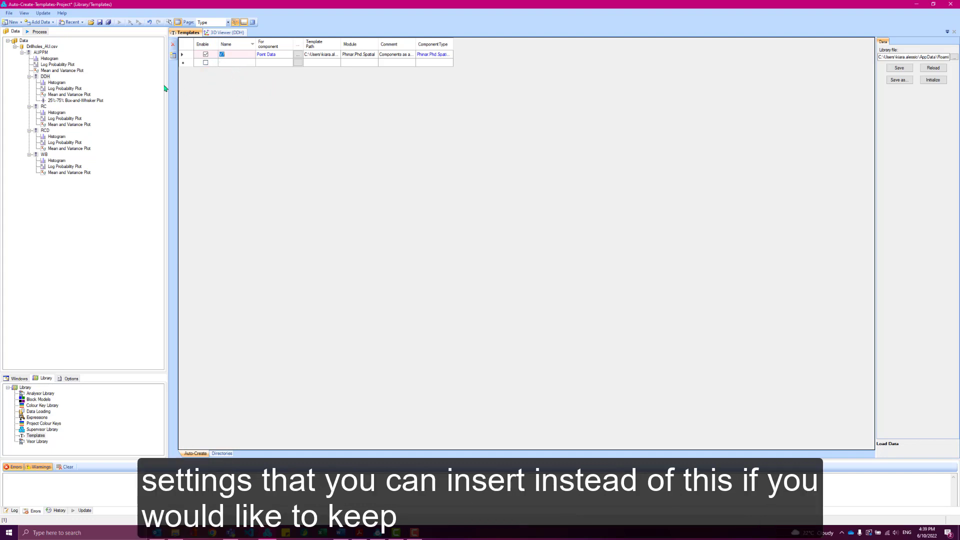
mouse_move(230, 80)
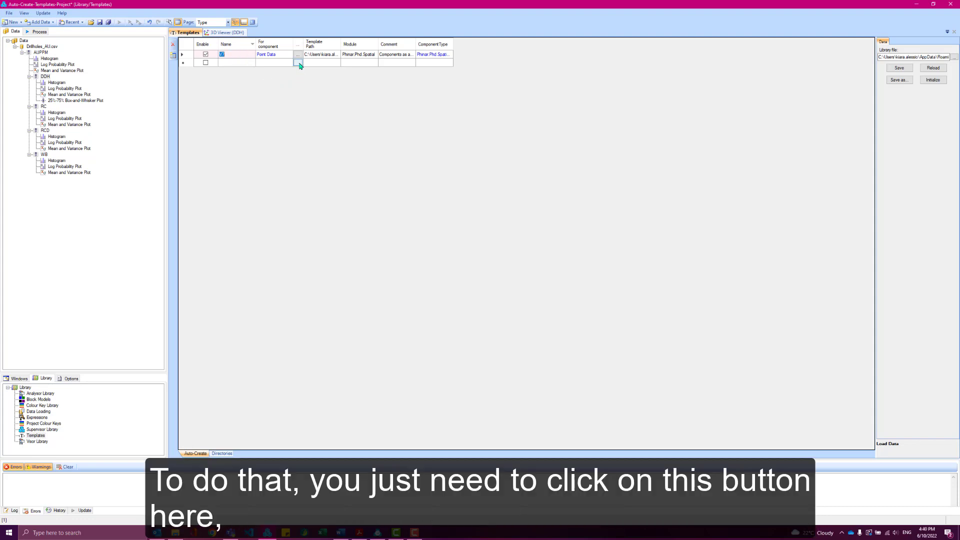
Step: Add 25%-75% Box-and-Whisker Plot.templ as a second Point Data auto-create entry
left_click(298, 54)
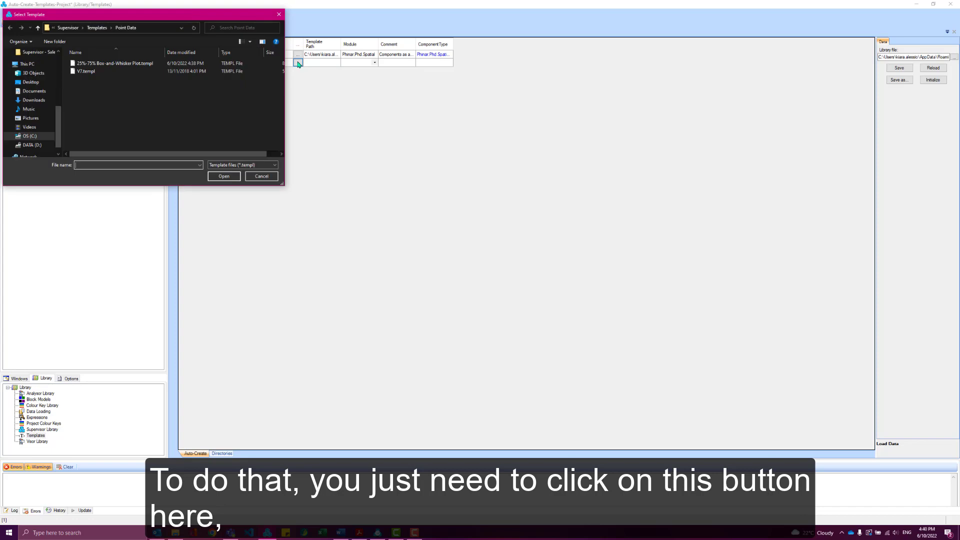
left_click(113, 63)
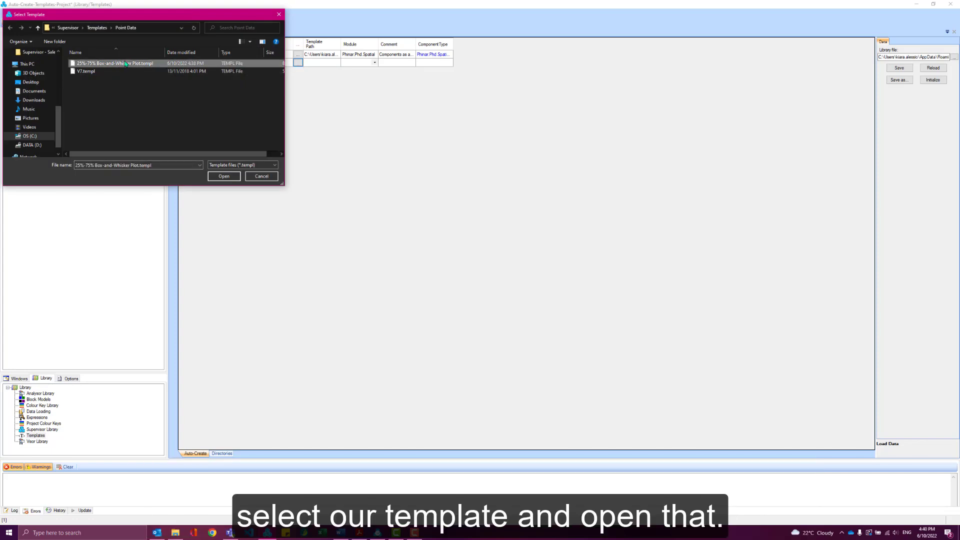
left_click(223, 176)
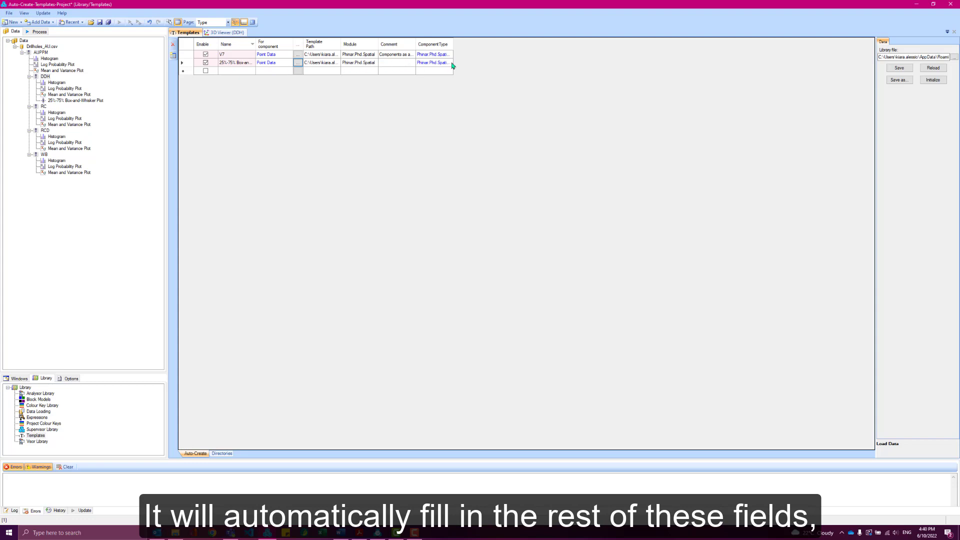
mouse_move(326, 69)
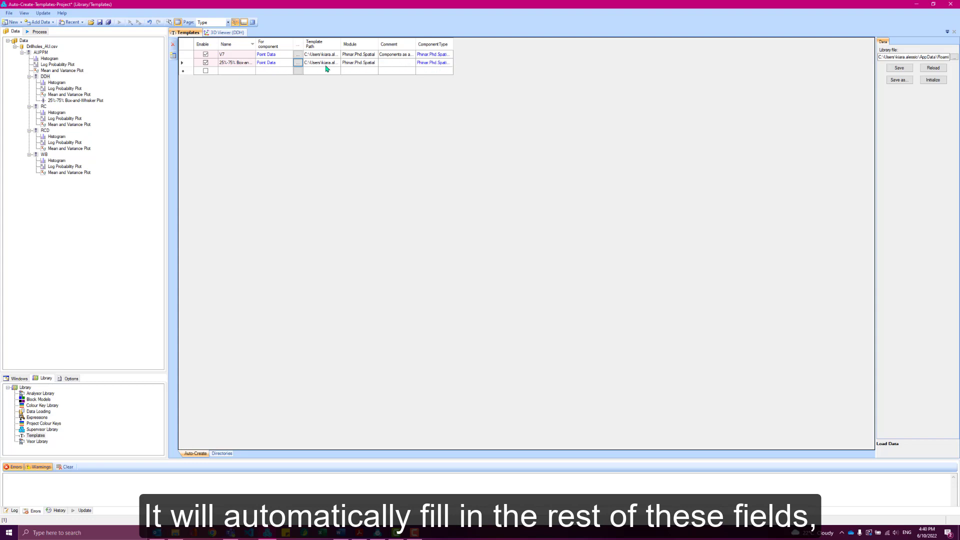
mouse_move(400, 64)
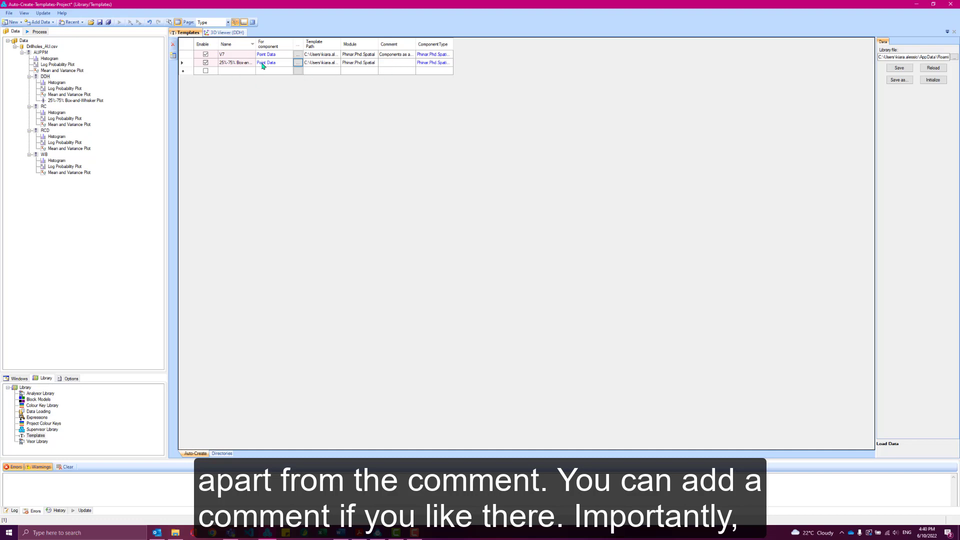
mouse_move(274, 66)
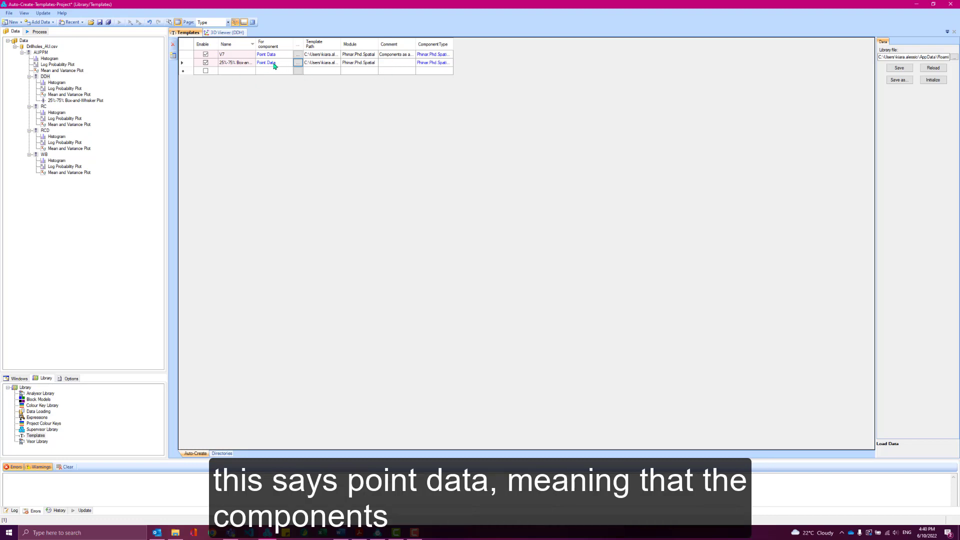
mouse_move(236, 62)
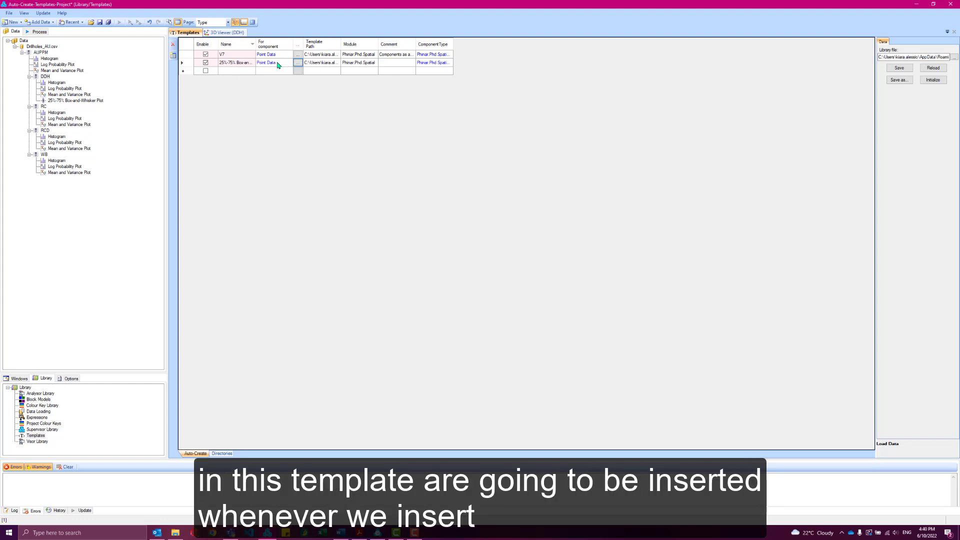
left_click(266, 62)
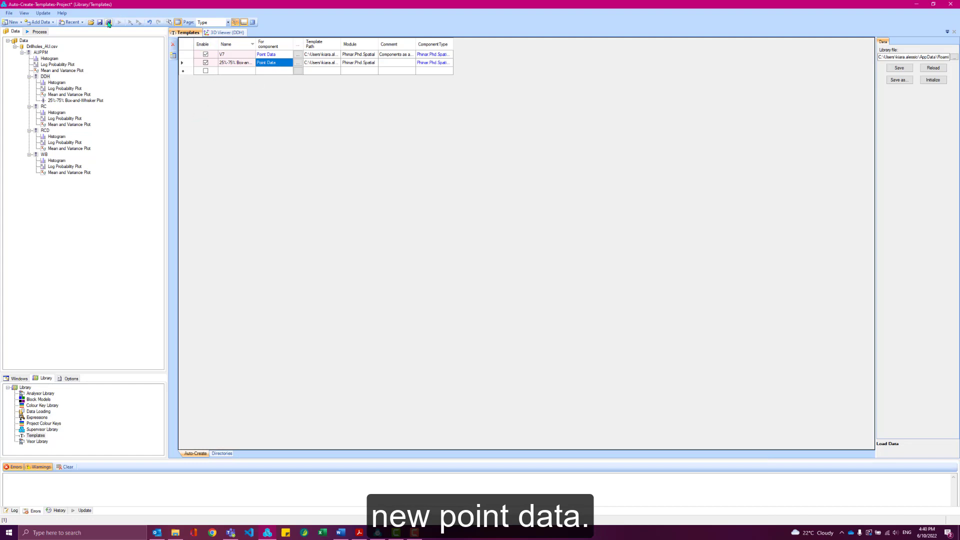
Step: Save all, start a new project, load Drillholes_All.csv and expand its data tree showing the auto-created plots
left_click(108, 23)
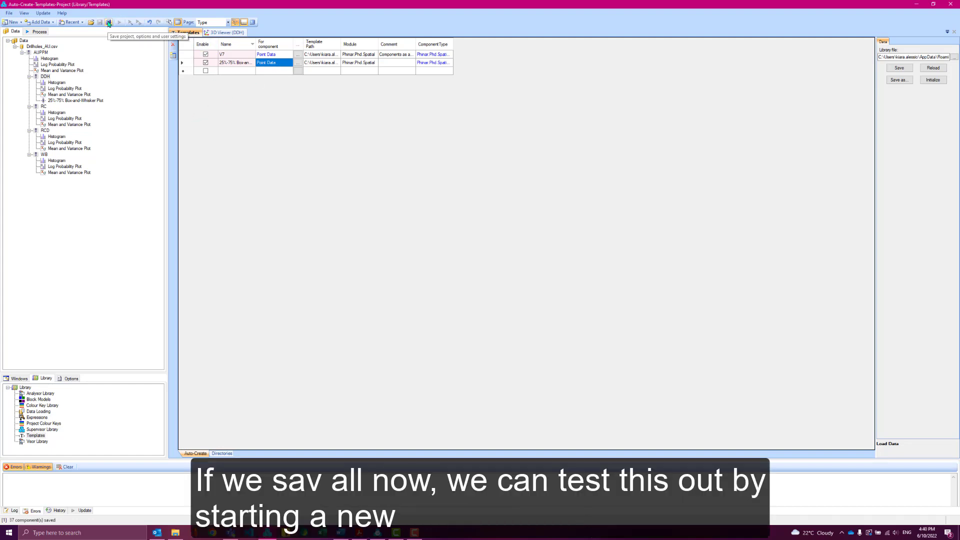
left_click(11, 22)
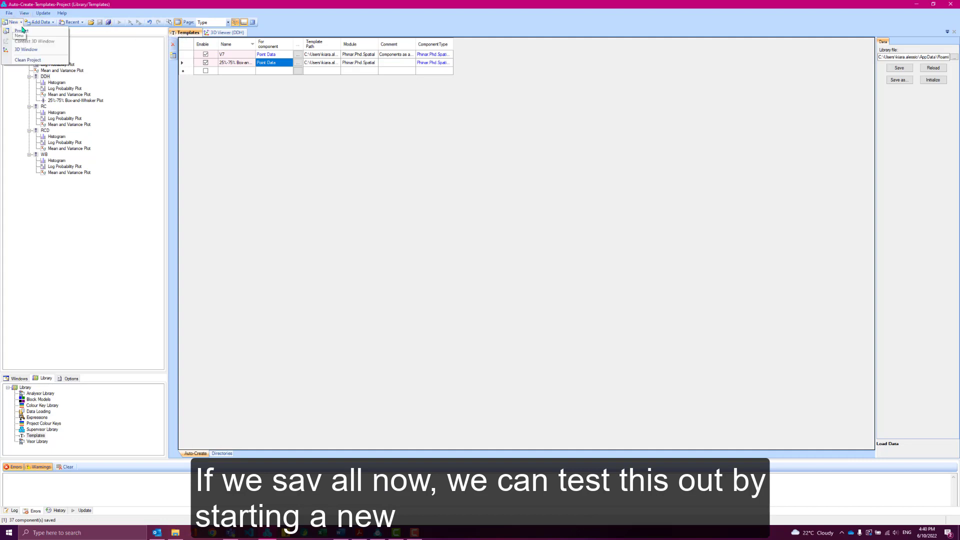
left_click(21, 30)
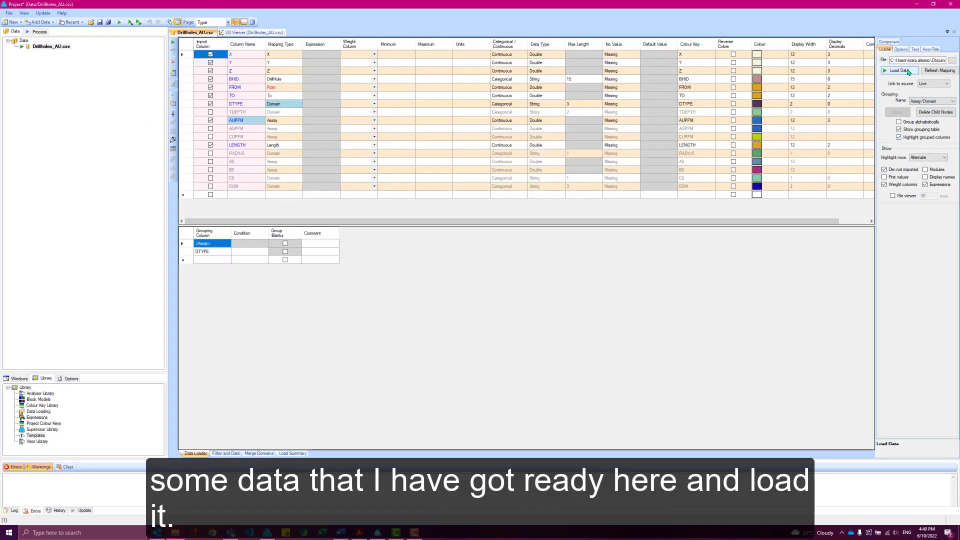
left_click(898, 70)
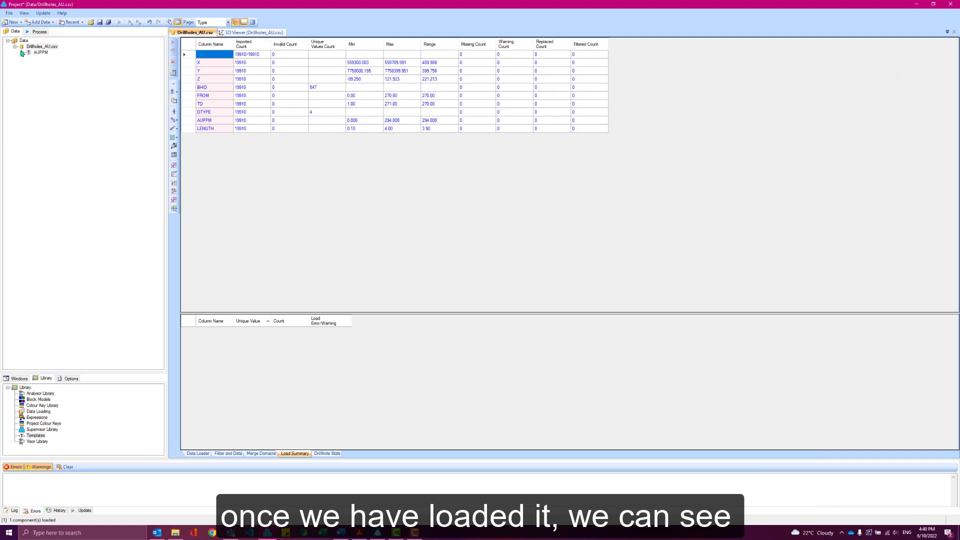
left_click(21, 46)
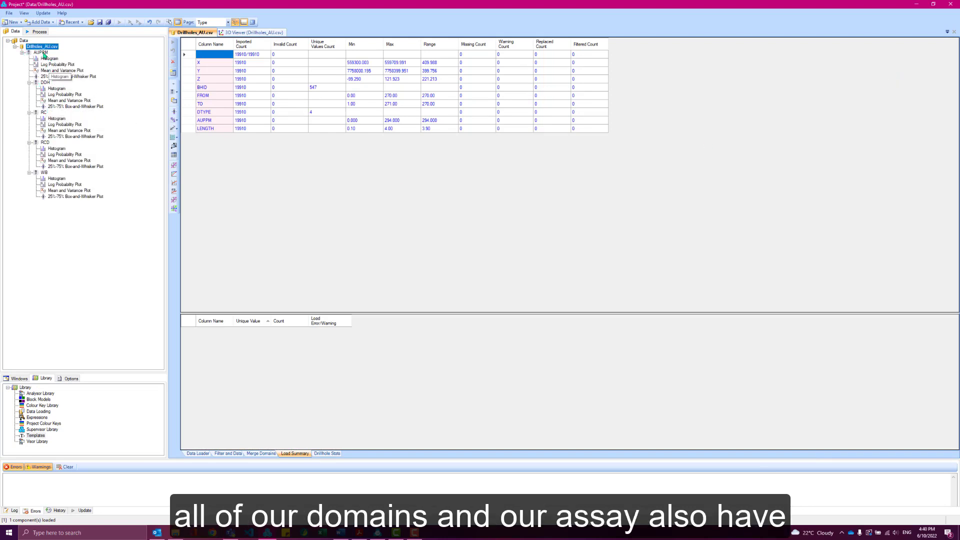
mouse_move(88, 144)
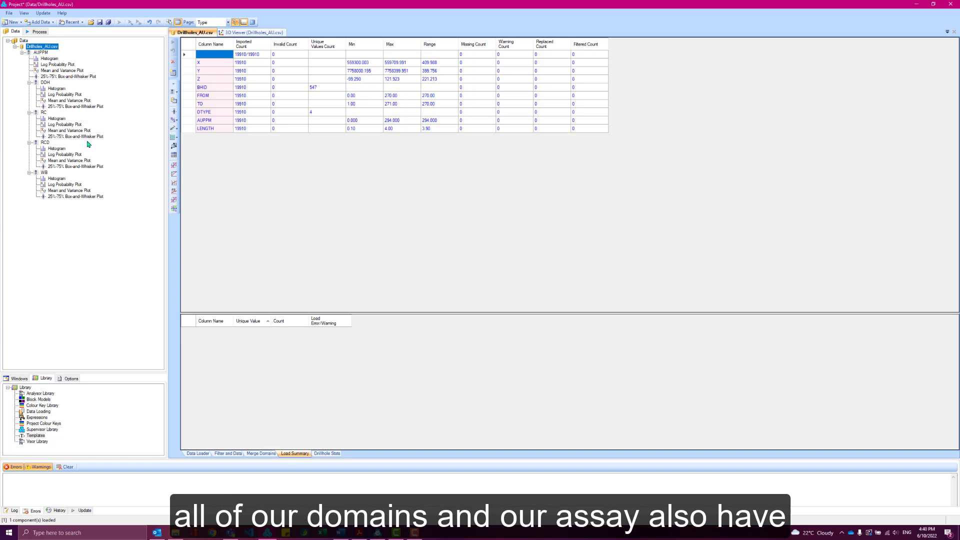
mouse_move(84, 197)
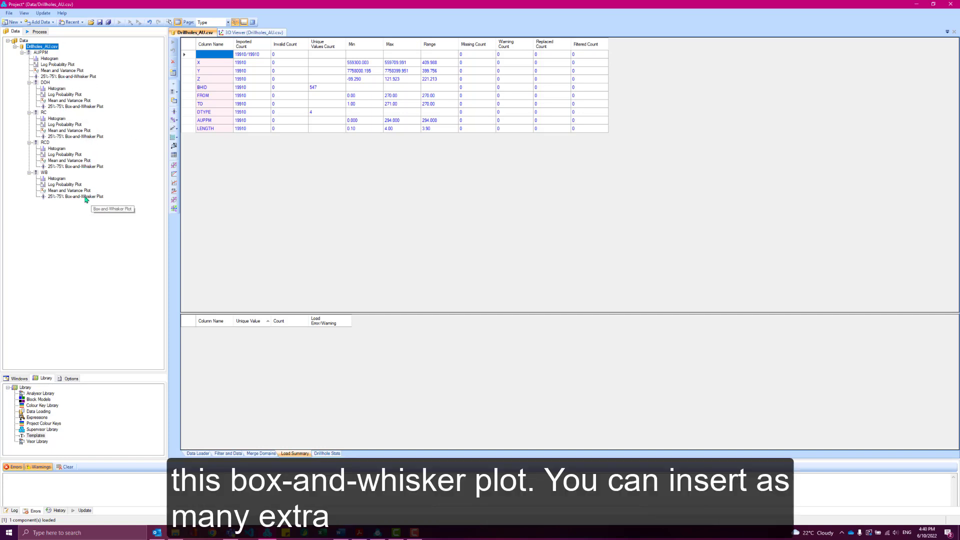